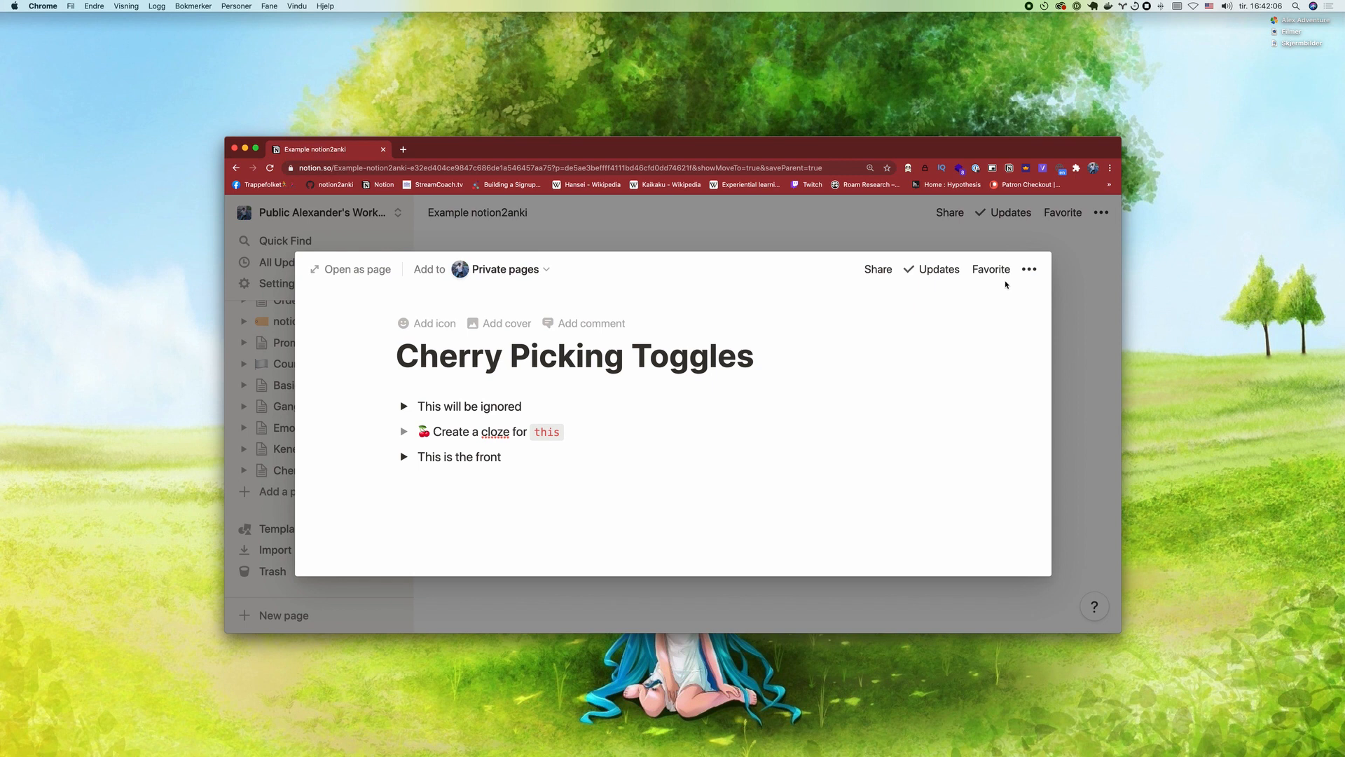
- Export the Cherry Picking Toggles page from its page options menu
{"action": "left_click", "coordinate": [1028, 269]}
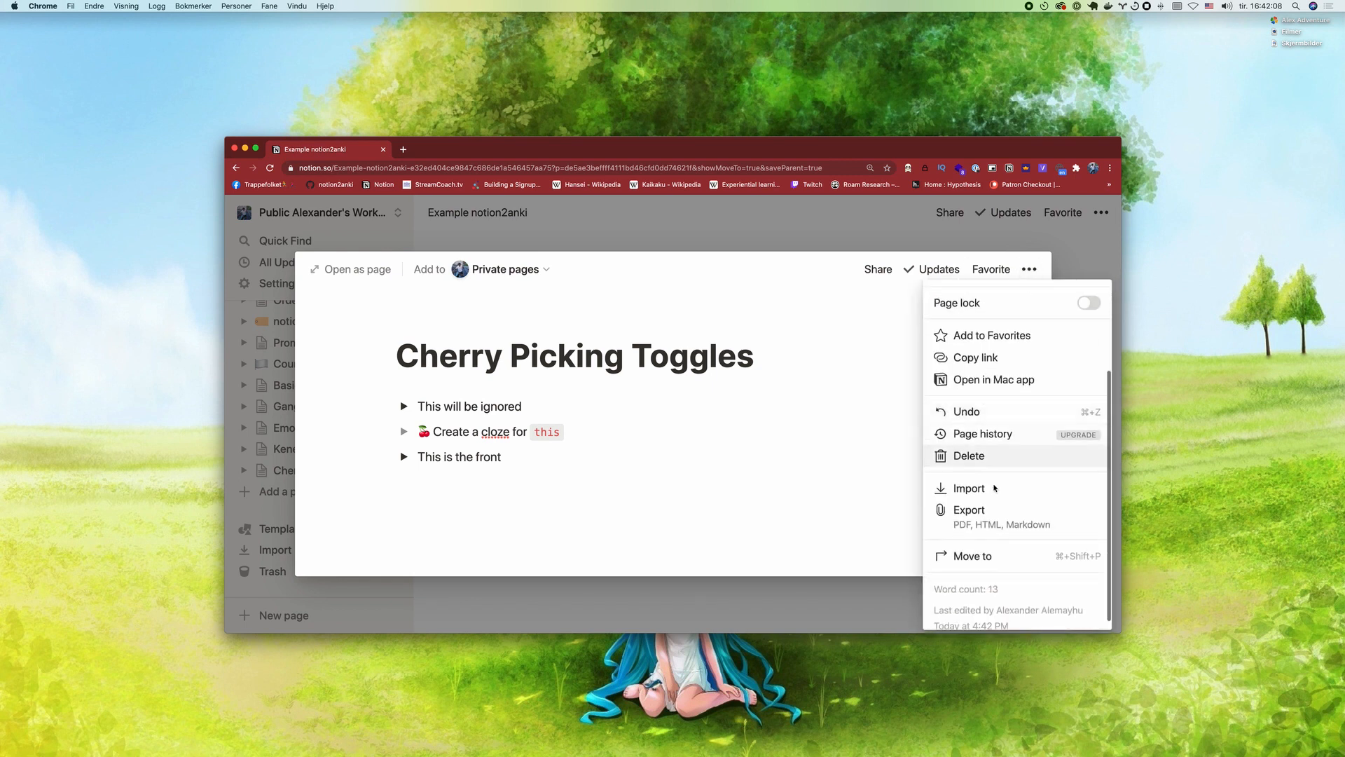
{"action": "left_click", "coordinate": [770, 453]}
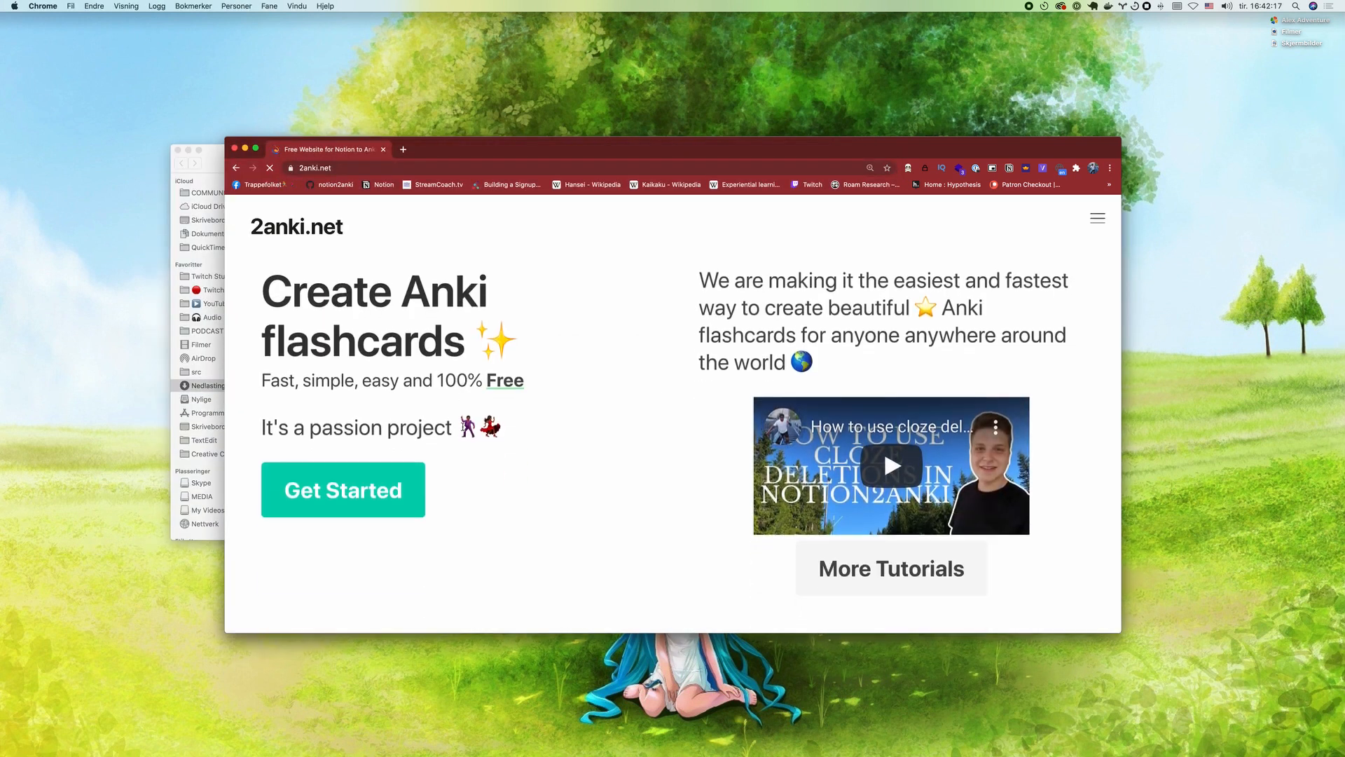
- Start a new deck from the export, restricted to toggles carrying the 🍒 emoji
{"action": "left_click", "coordinate": [342, 490]}
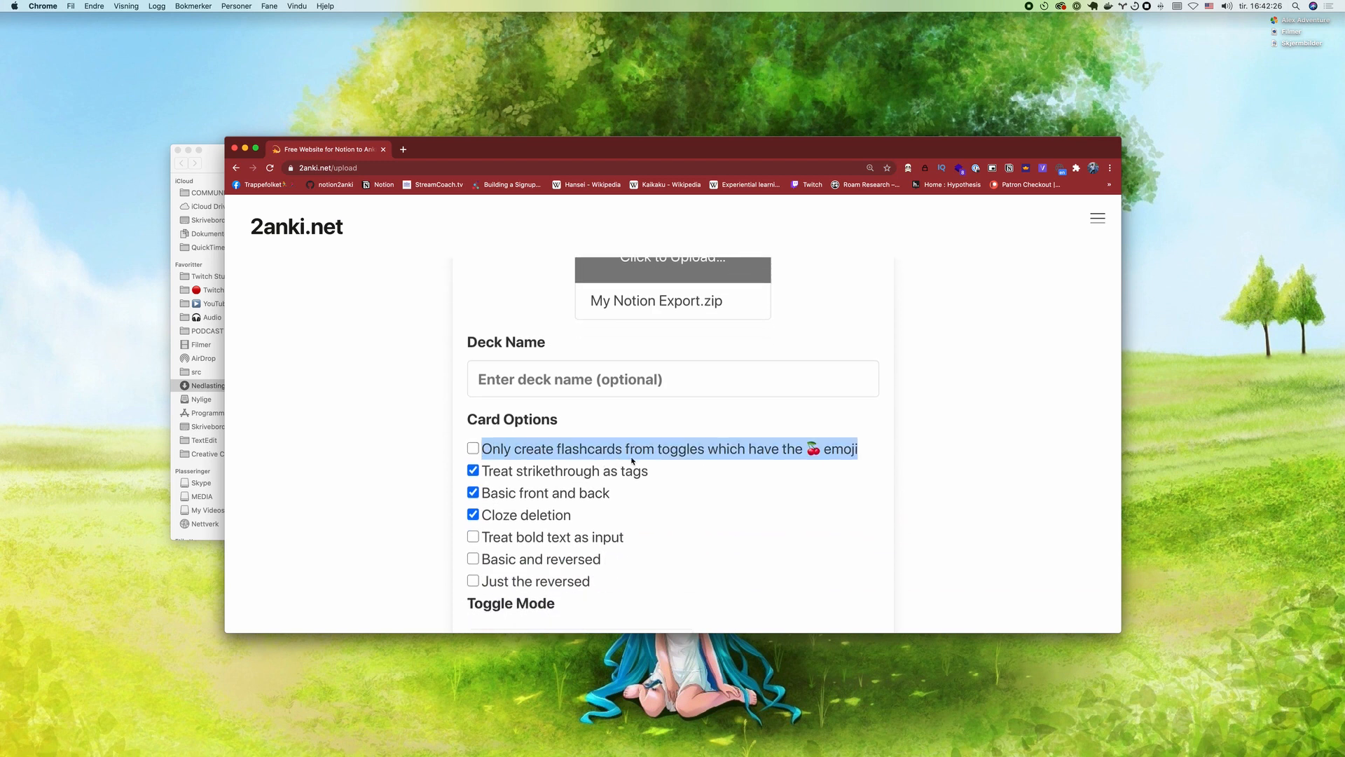
{"action": "mouse_move", "coordinate": [626, 438]}
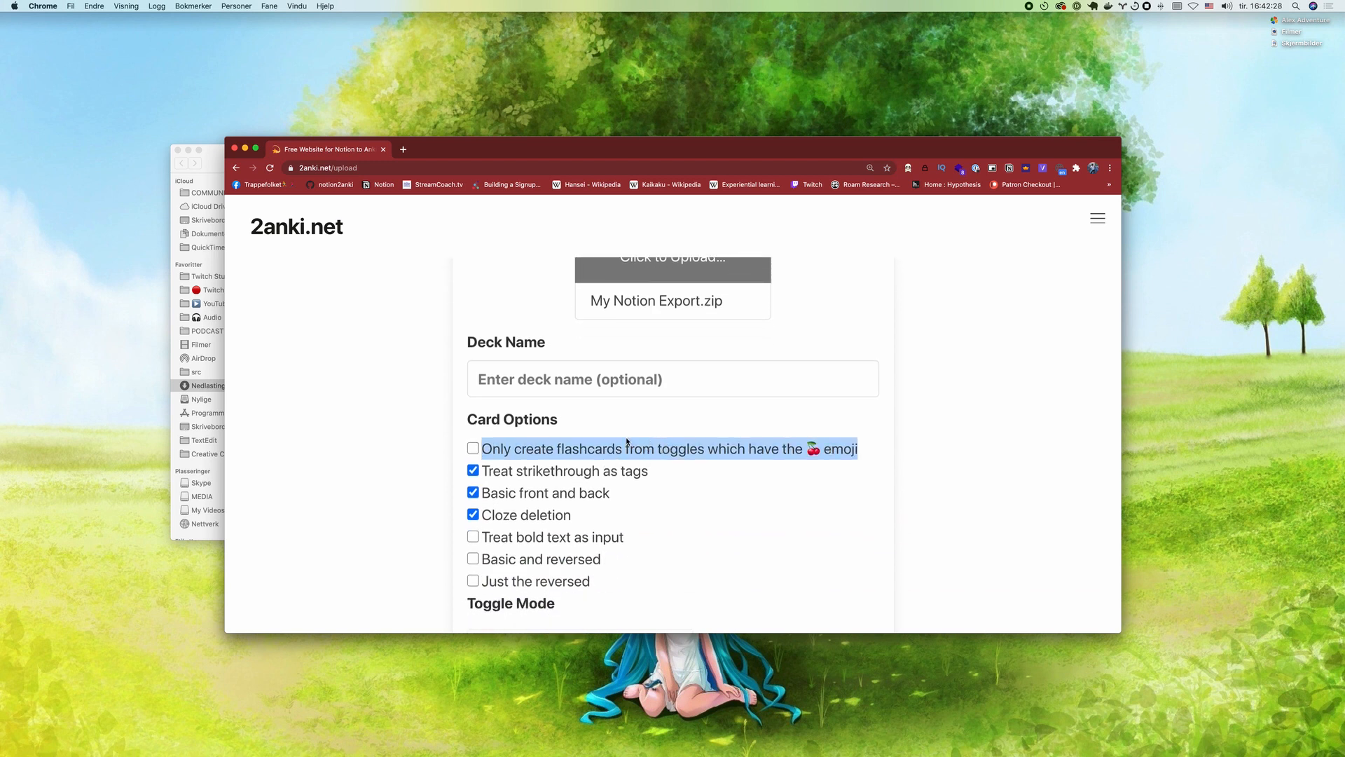
{"action": "left_click", "coordinate": [472, 448]}
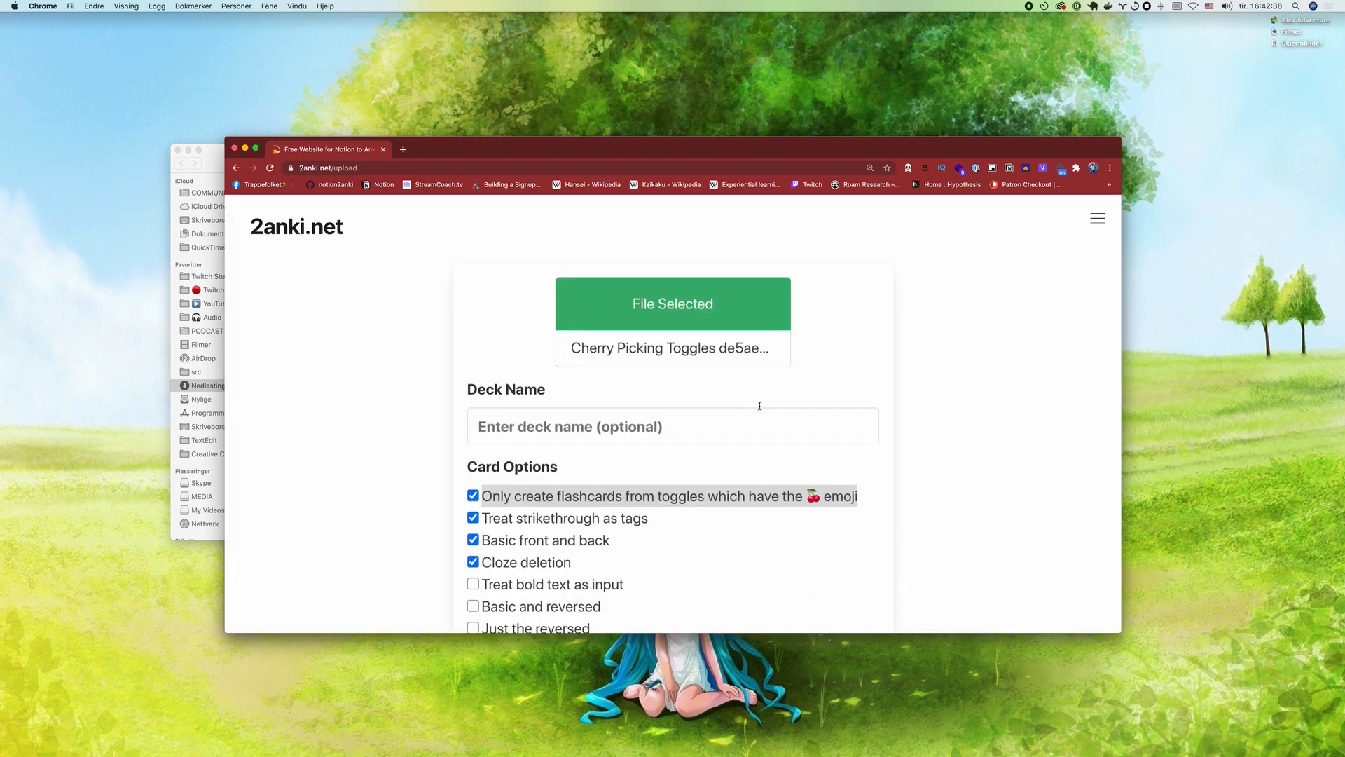
{"action": "scroll", "scroll_direction": "down", "scroll_amount": 3}
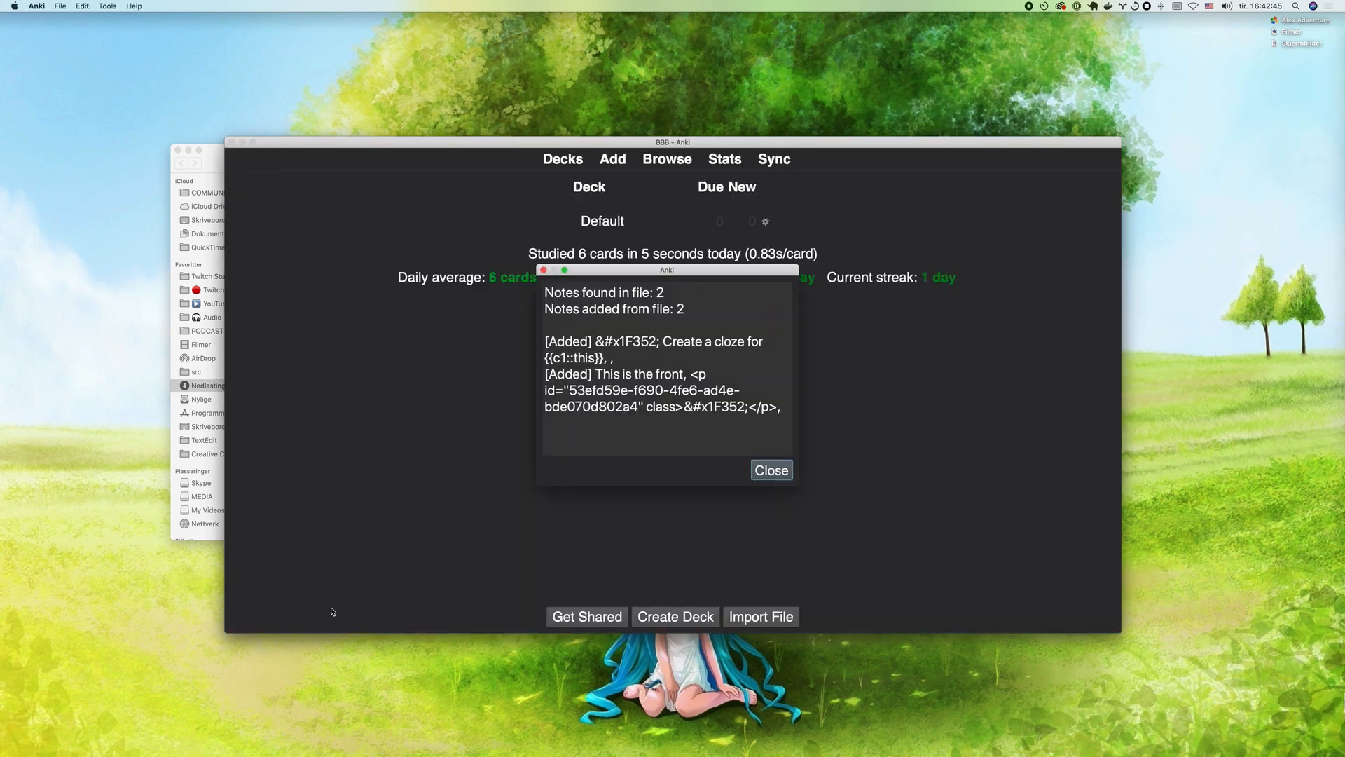
- Dismiss the two-note import summary and begin reviewing the cherry cloze card
{"action": "left_click", "coordinate": [771, 471]}
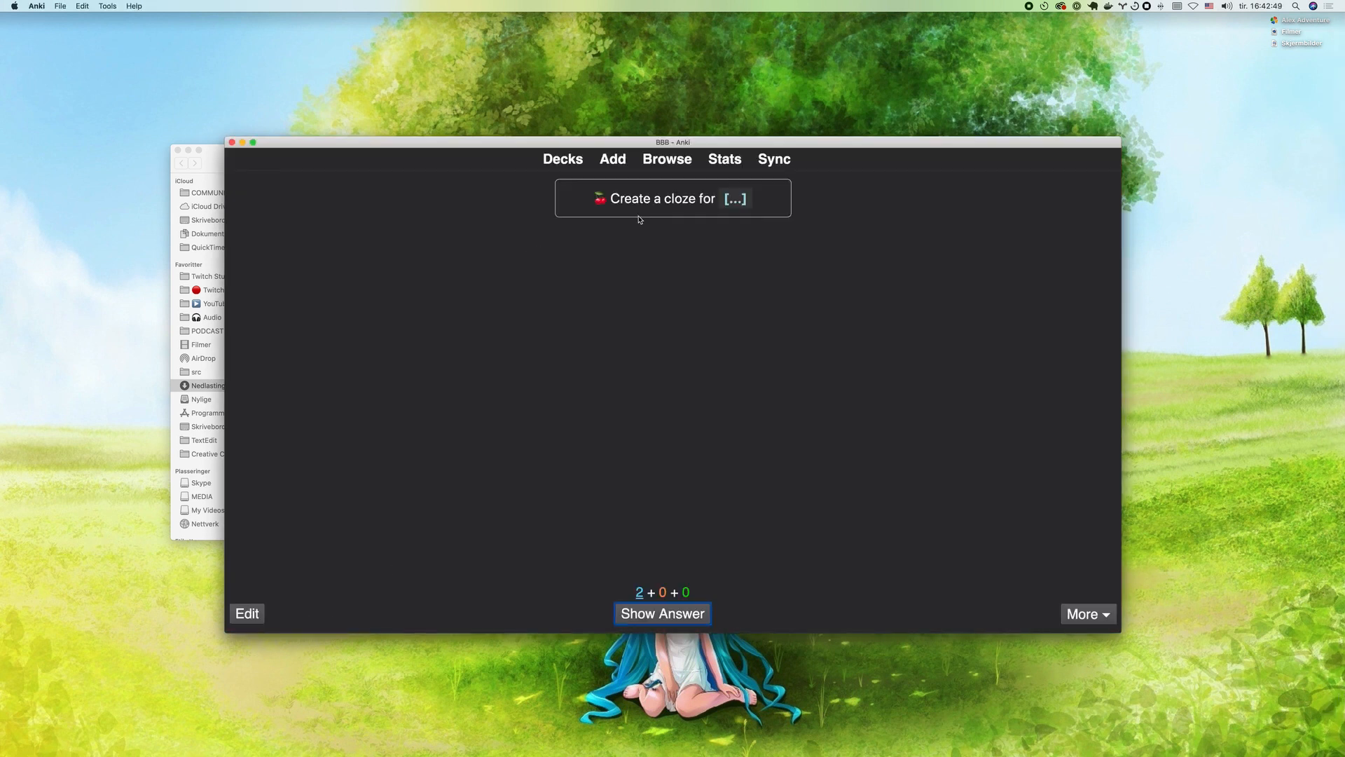
{"action": "left_click", "coordinate": [664, 614]}
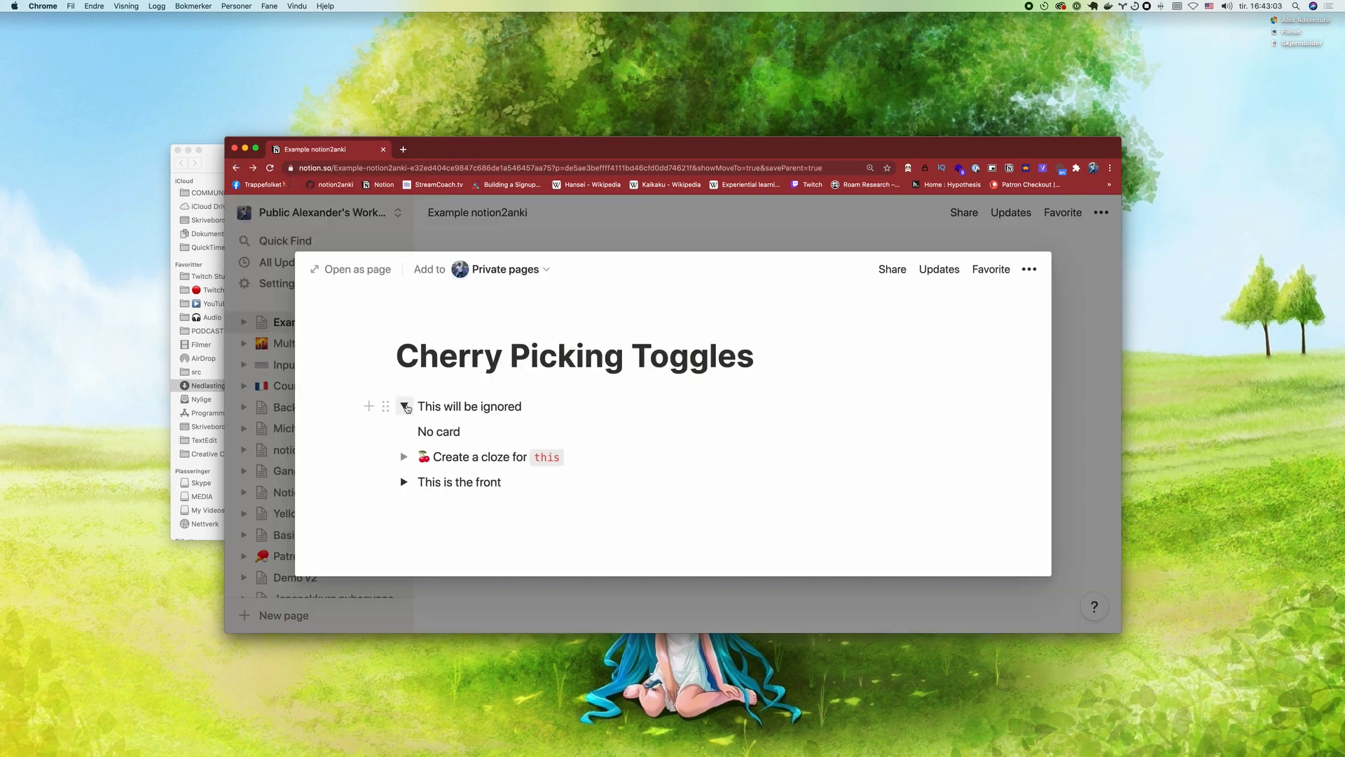
{"action": "left_click", "coordinate": [403, 406]}
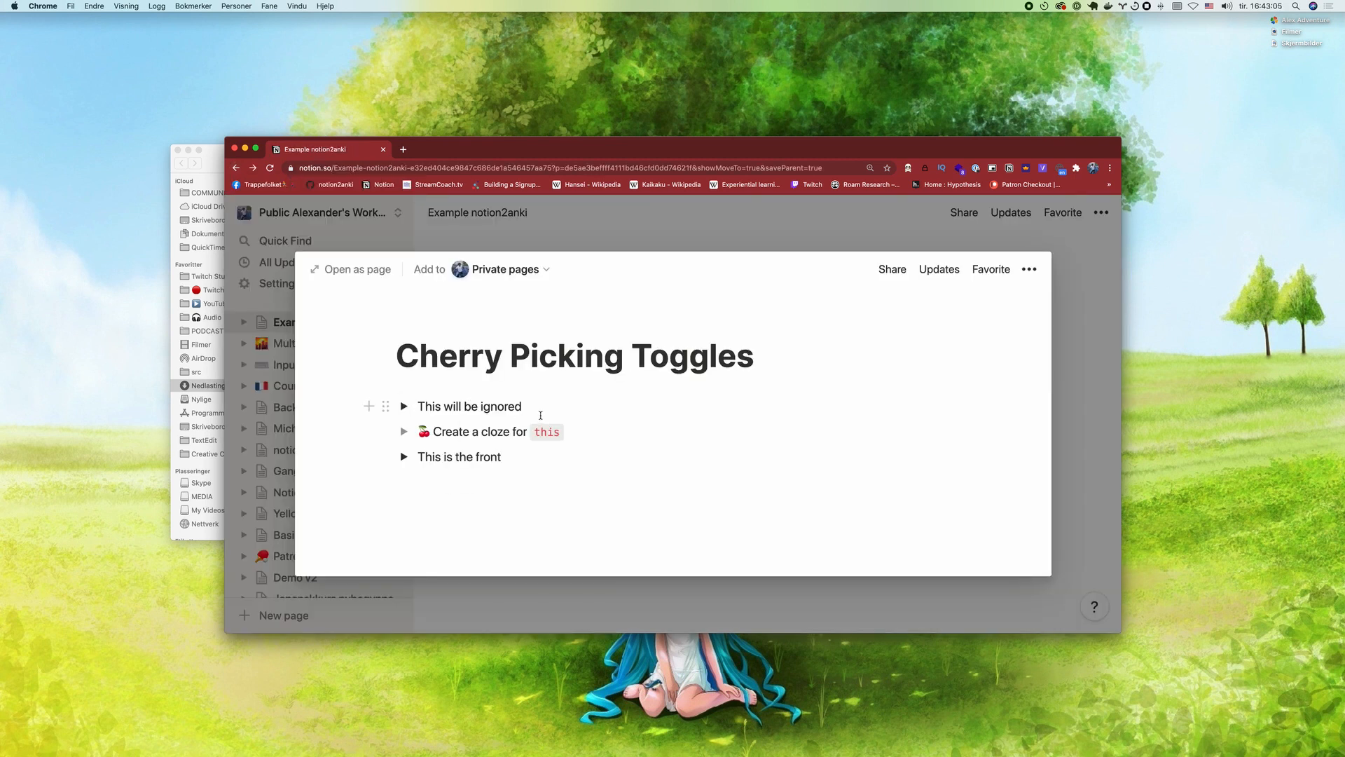